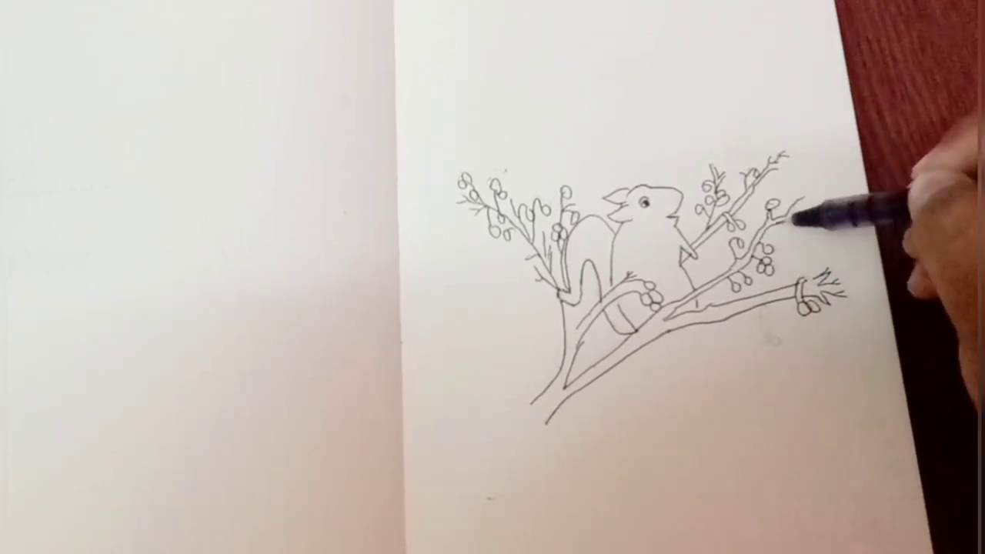
left_click_drag(793, 223, 761, 331)
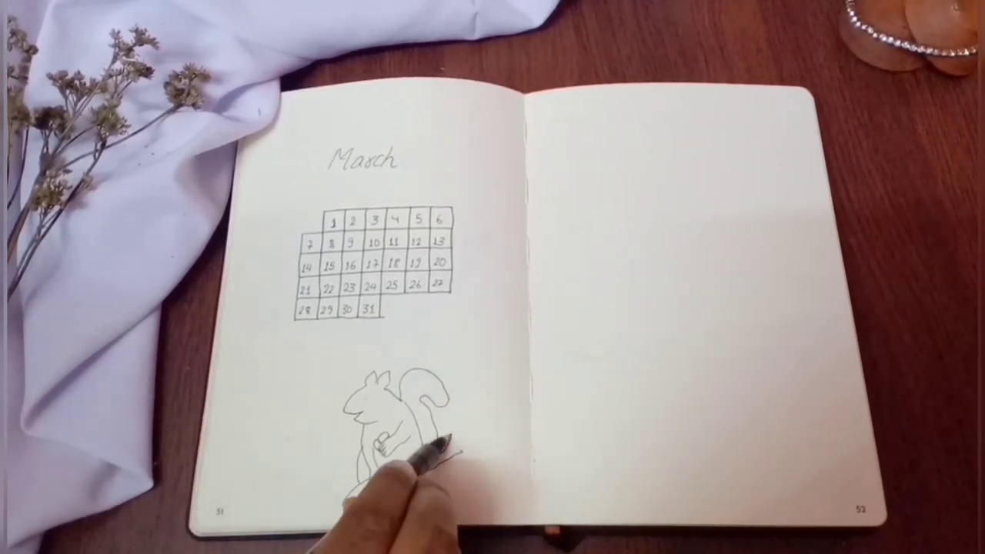
left_click_drag(416, 454, 454, 469)
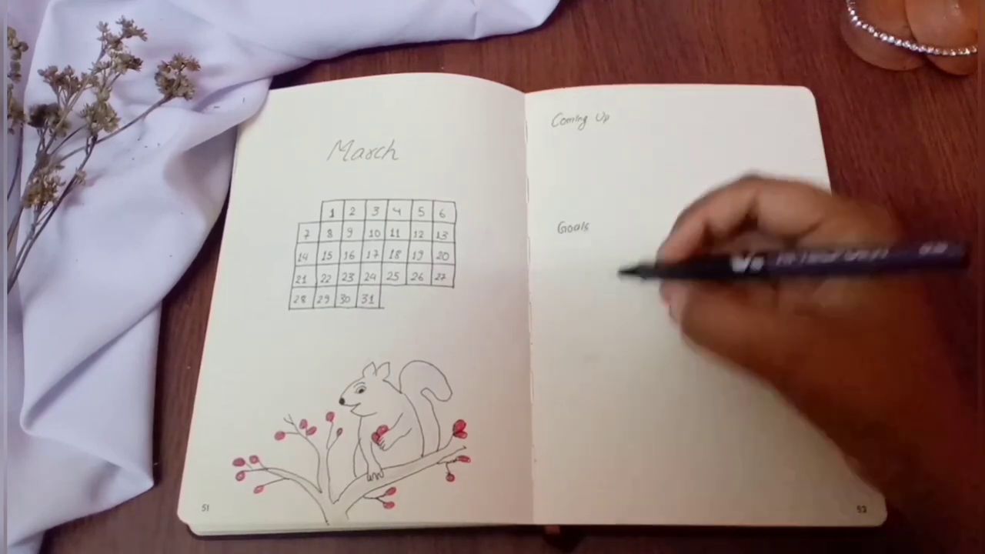
type("Ach:")
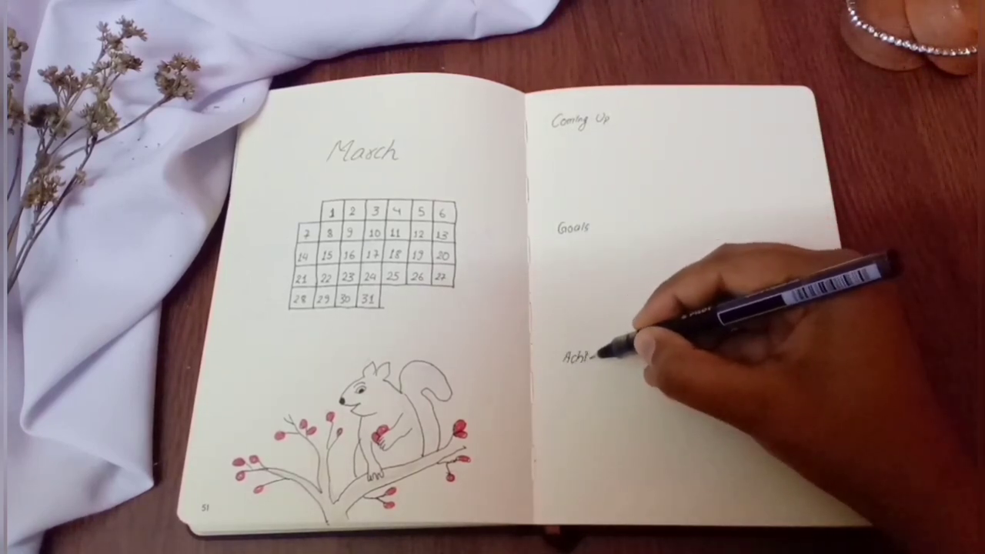